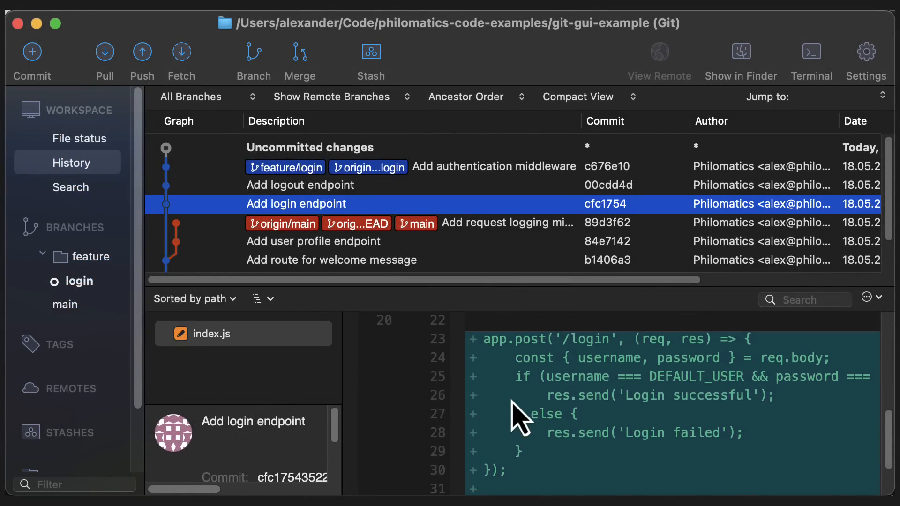
Step: Show the uncommitted index.js changes with the welcome-route removal and login log hunks
scroll(down, 3)
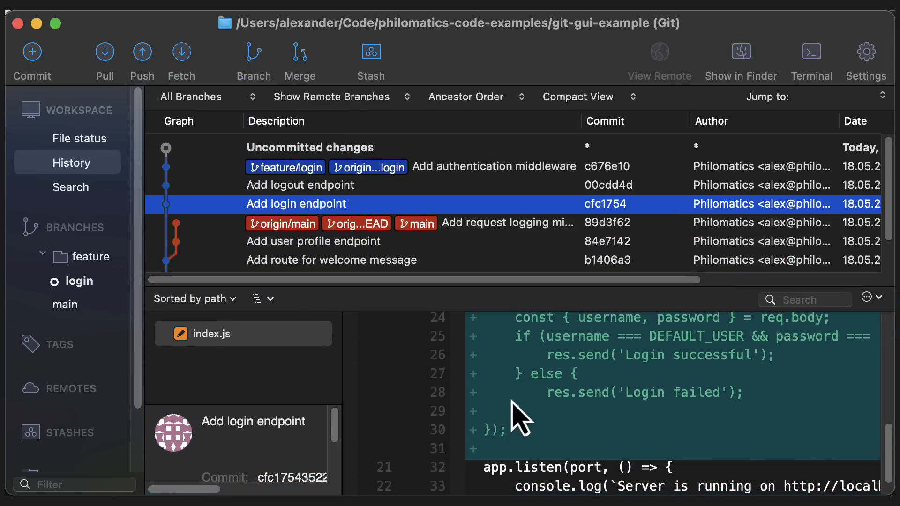
click(310, 147)
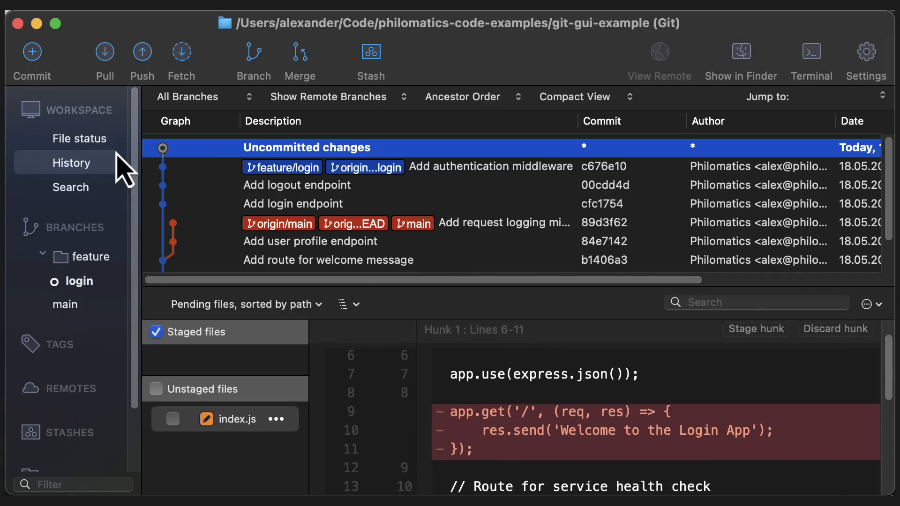
click(79, 138)
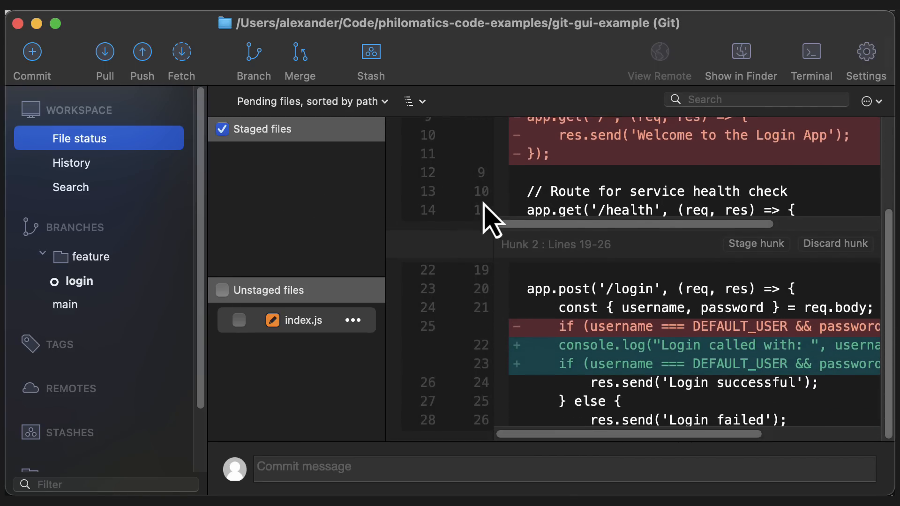
Step: Set the Sourcetree commit history search type to File Changes
click(71, 187)
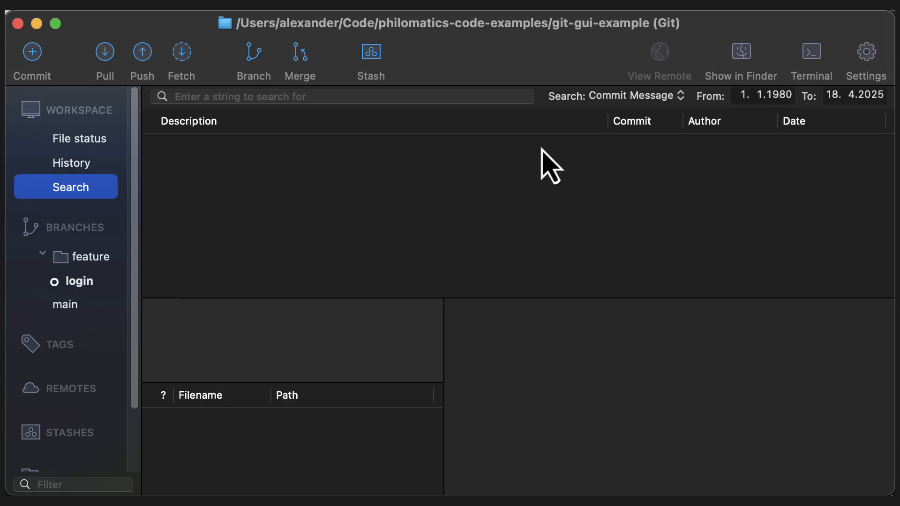
click(630, 96)
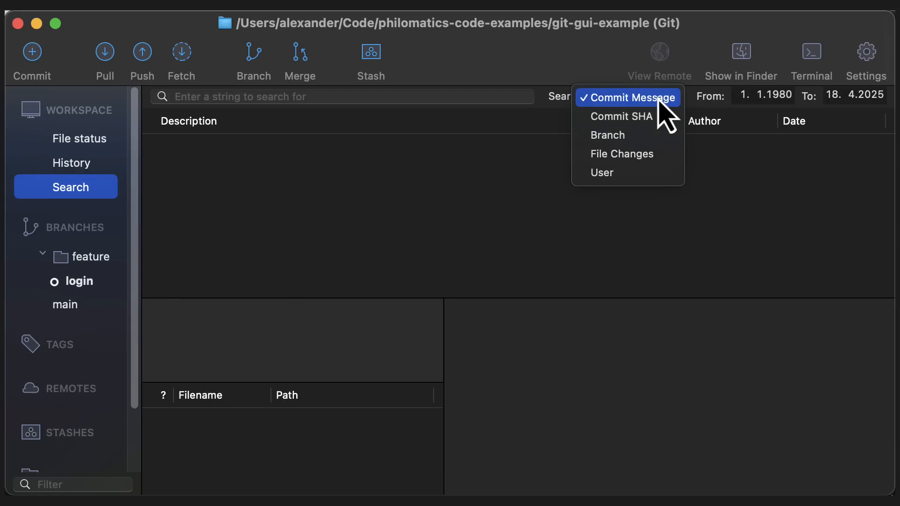
mouse_move(622, 153)
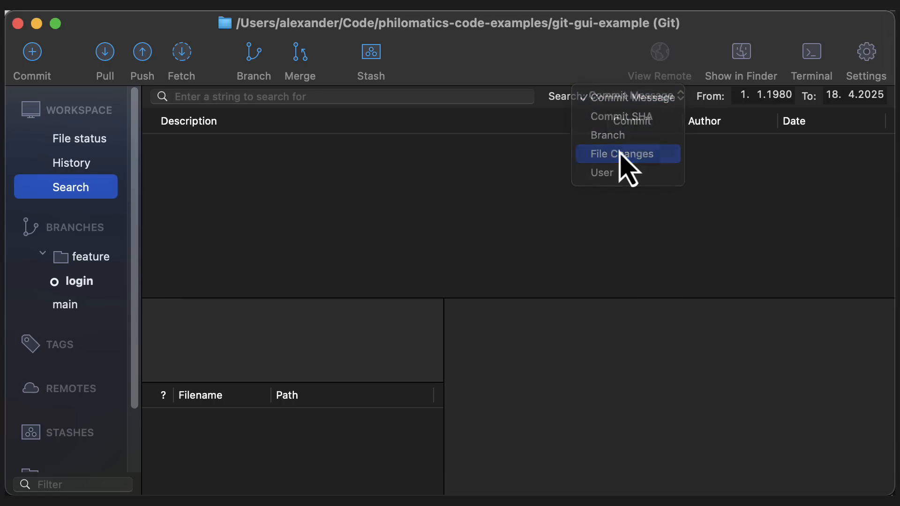
click(621, 154)
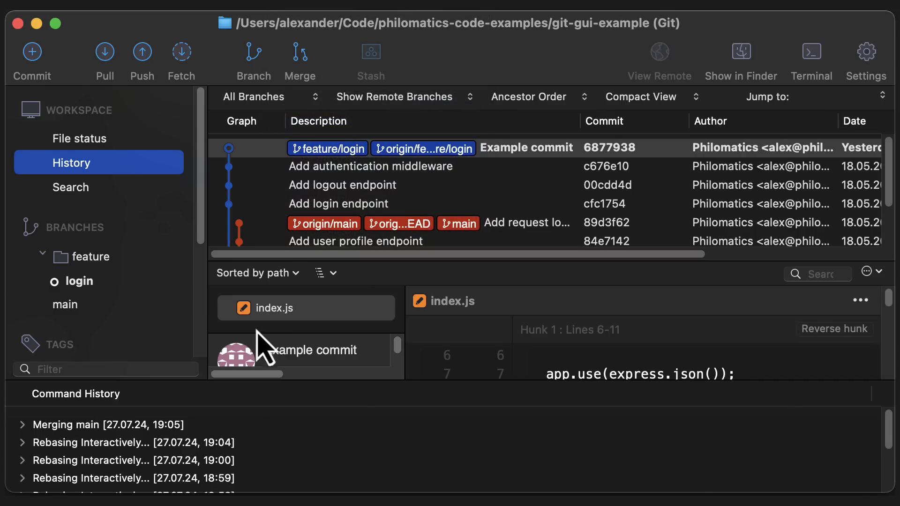
Step: Scroll through the Command History entries for main merges and interactive rebases
scroll(down, 3)
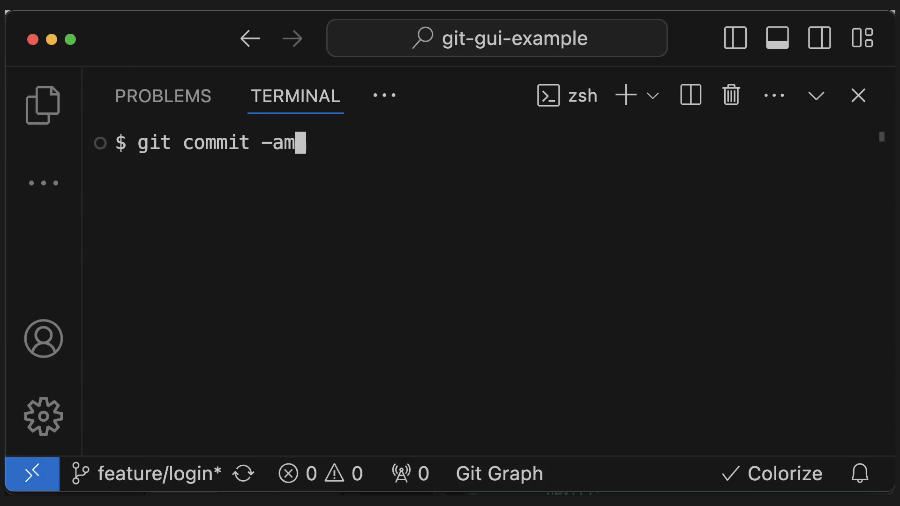
Step: Commit all tracked changes with git commit -am and the message 'EXAMPLE COMMIT'
text("EXAMPLE COMMIT")
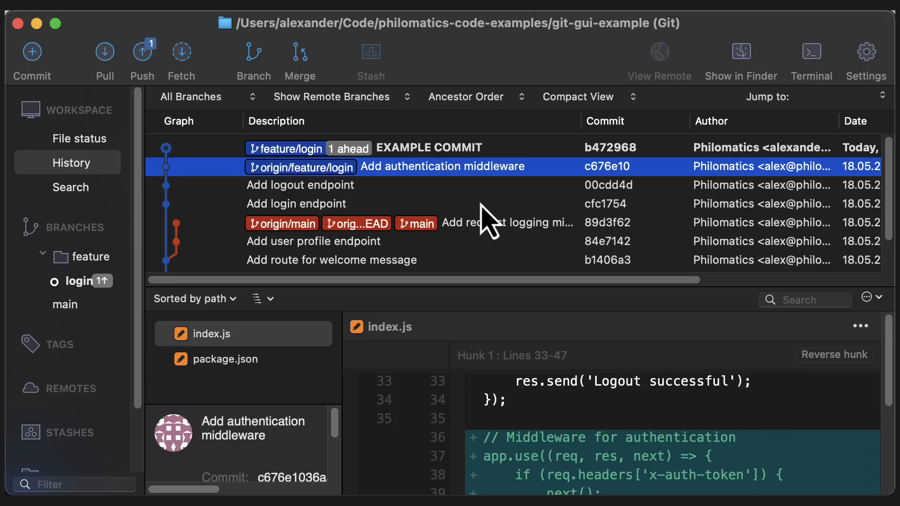
Step: View the Add login endpoint commit's diff, then the pending index.js working-copy changes
click(296, 203)
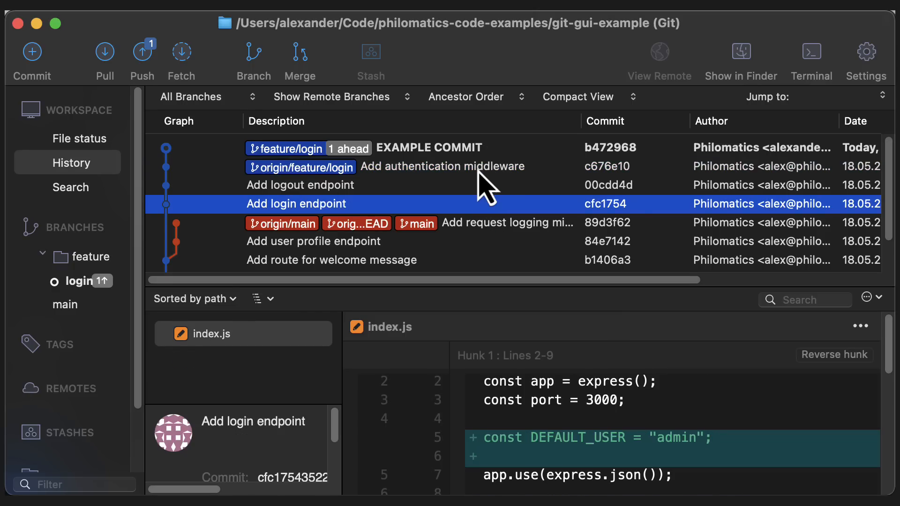
click(299, 185)
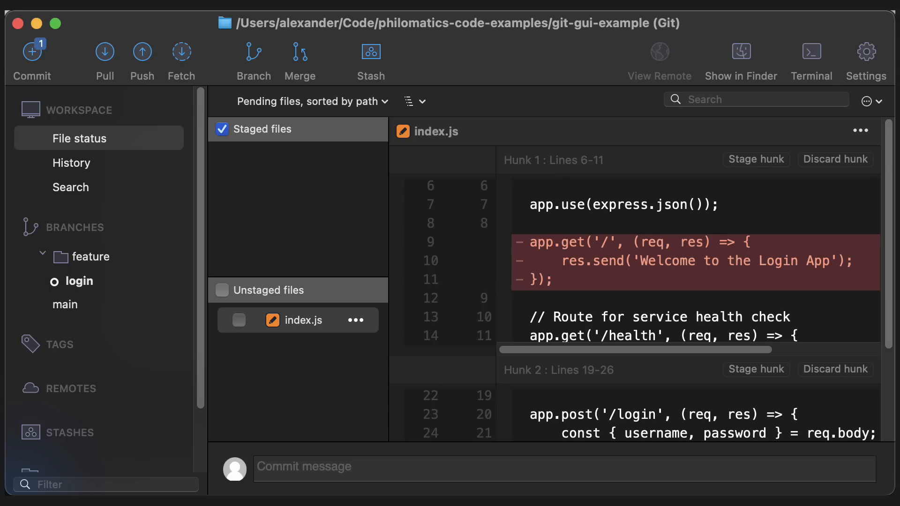
Step: Stage the welcome-route removal hunk and discard the added login console.log line
click(755, 158)
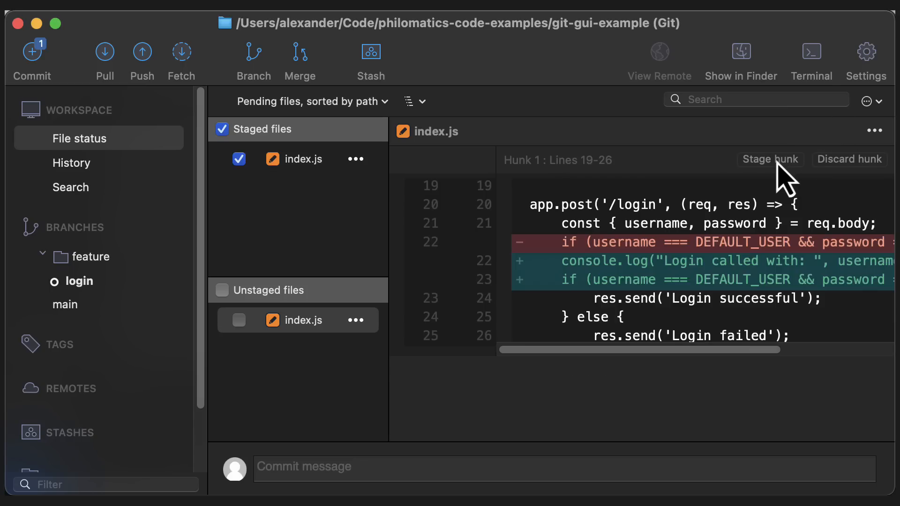
mouse_move(748, 274)
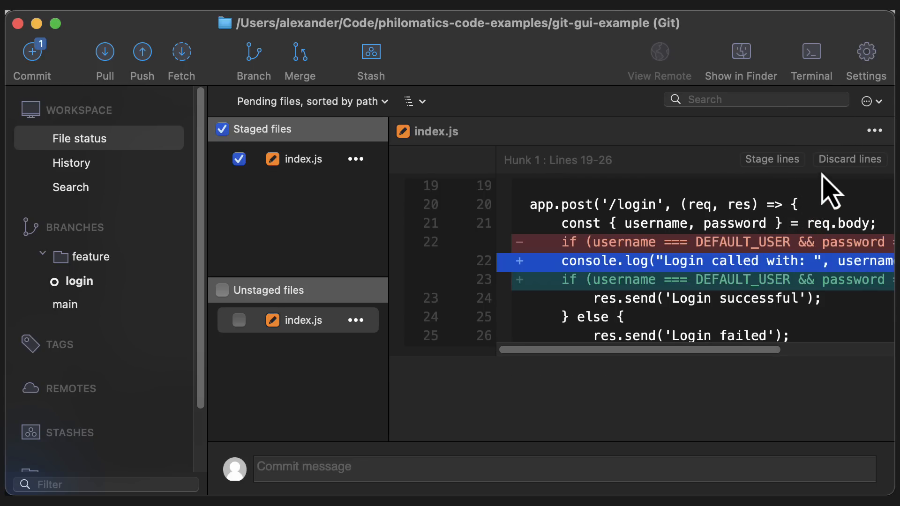
click(849, 159)
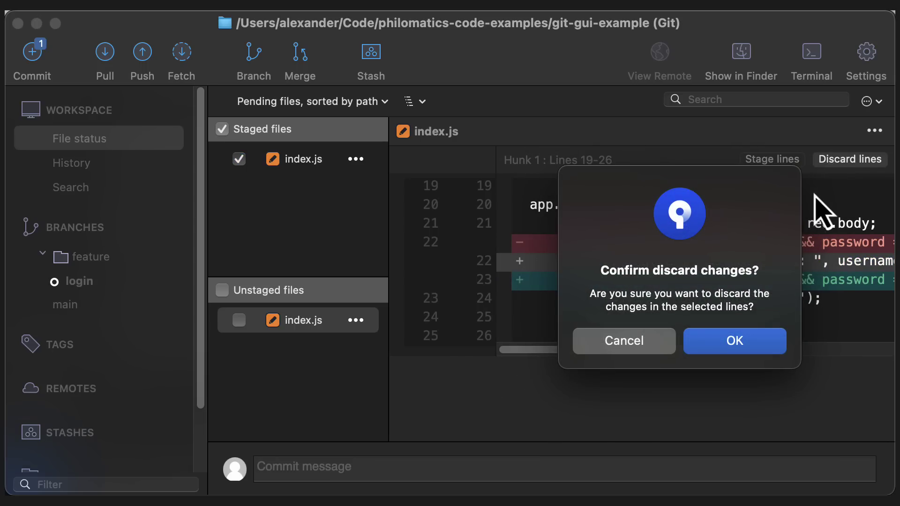
click(734, 341)
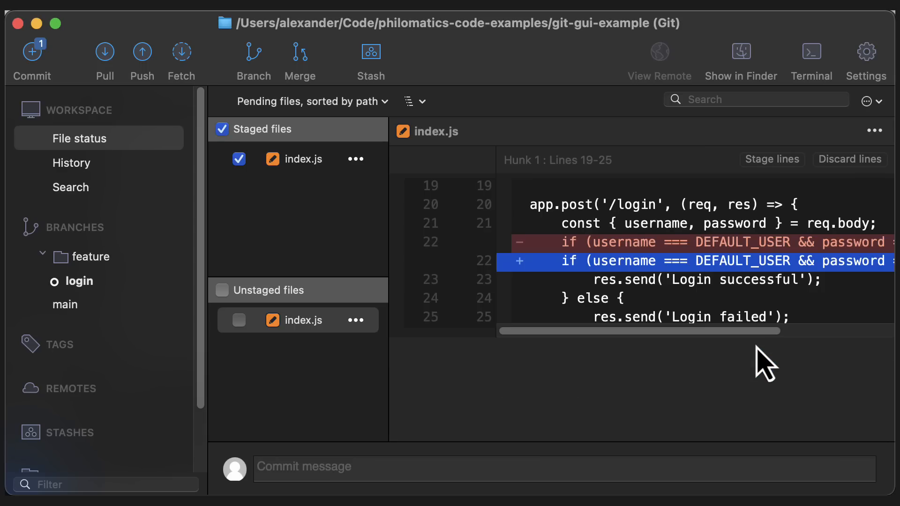
mouse_move(732, 247)
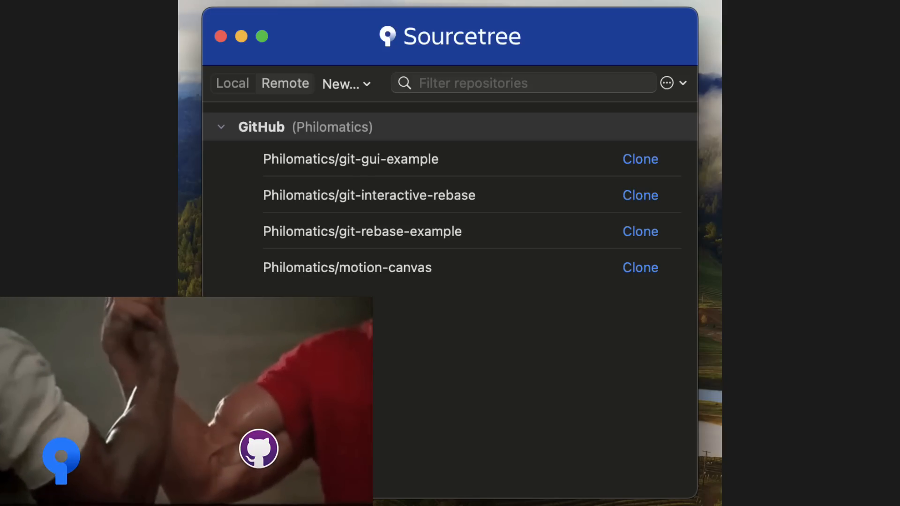
Step: Clone git-gui-example from GitHub and create a pull request from the login branch
click(640, 159)
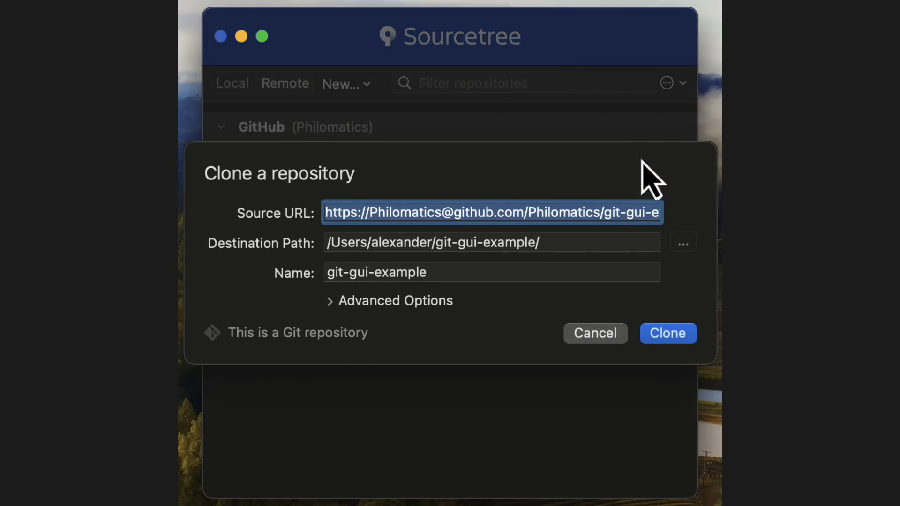
click(668, 333)
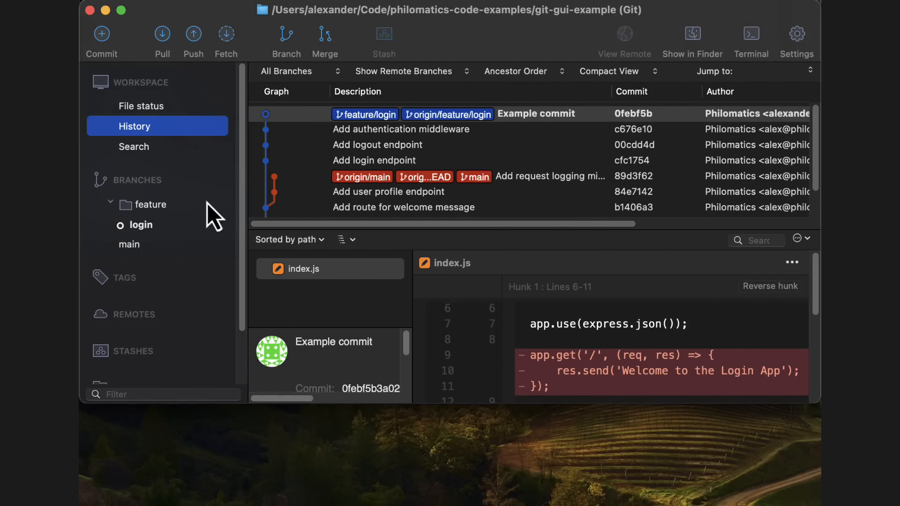
right_click(141, 224)
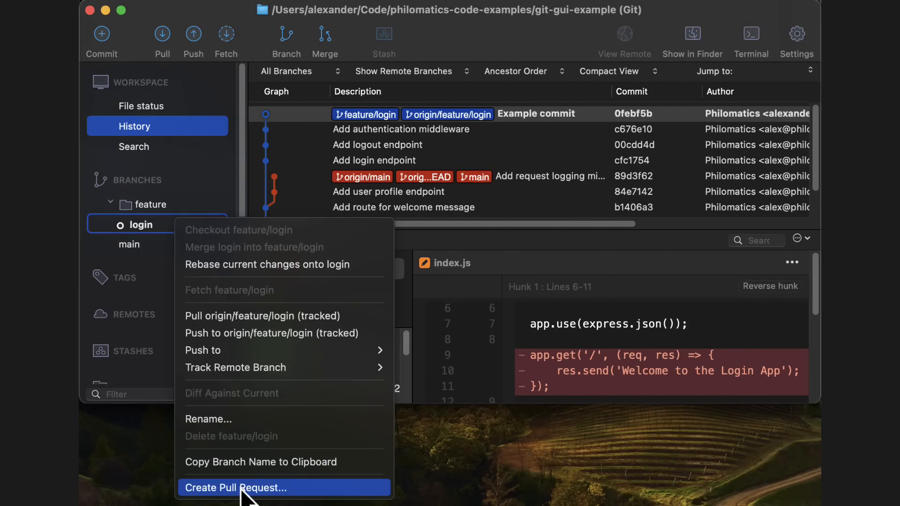
click(235, 487)
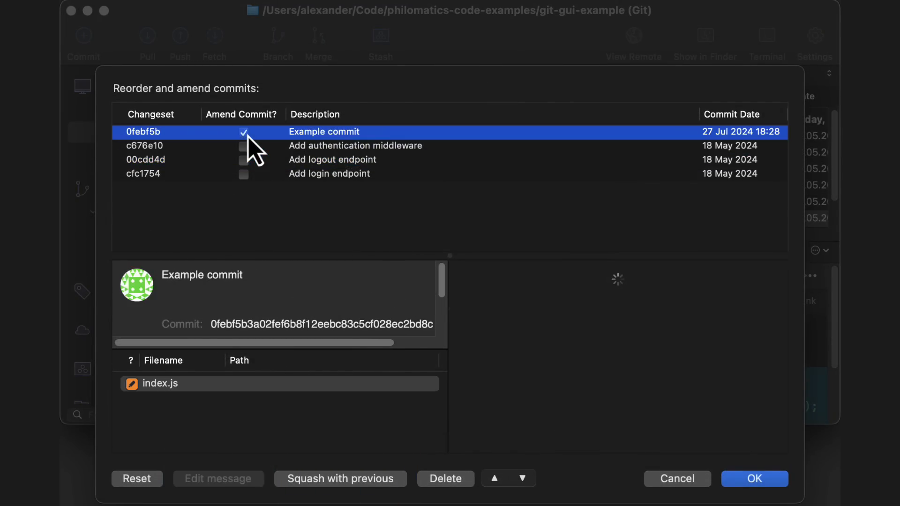
Step: Mark Example commit for amending in the Reorder and amend commits dialog
click(329, 173)
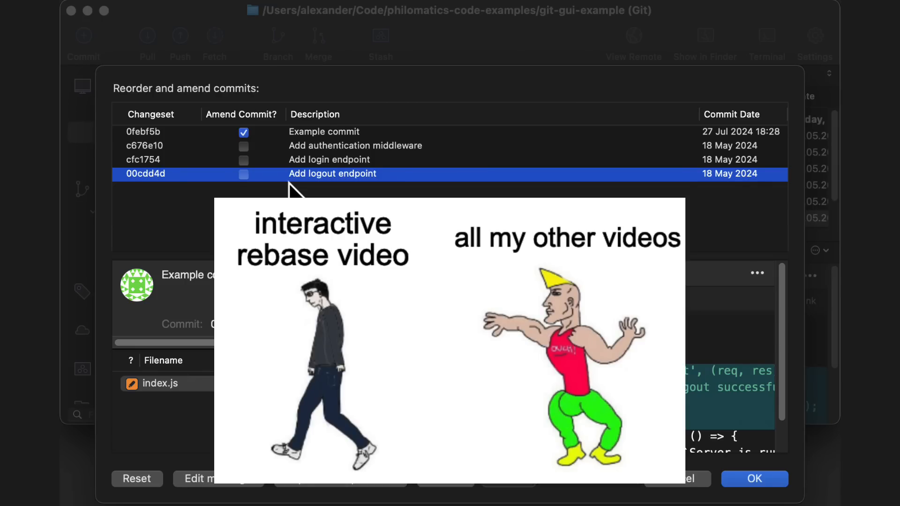
click(755, 478)
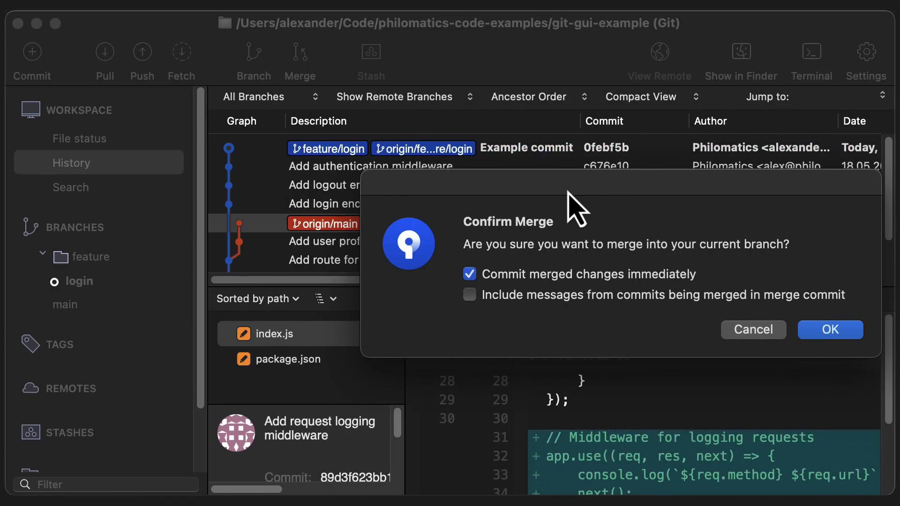
Step: Confirm merging main into feature/login and acknowledge the Merge Conflicts alert
click(830, 329)
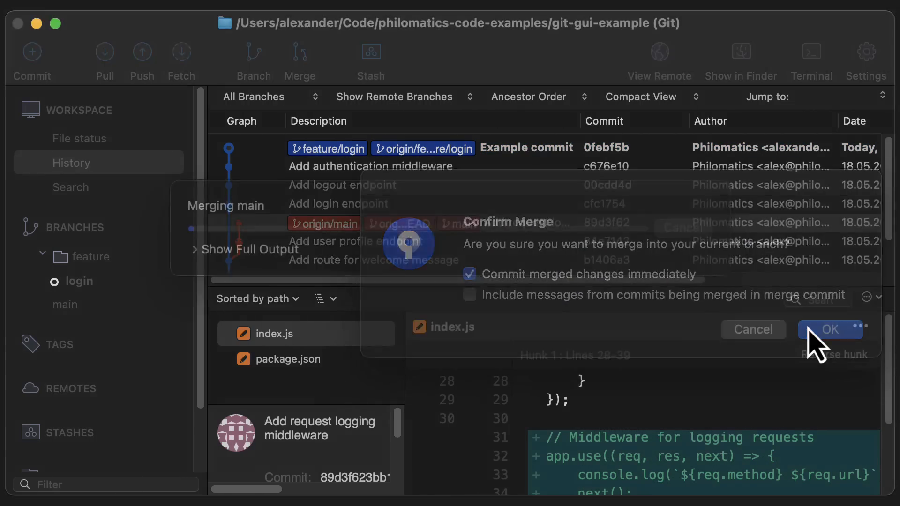
click(830, 330)
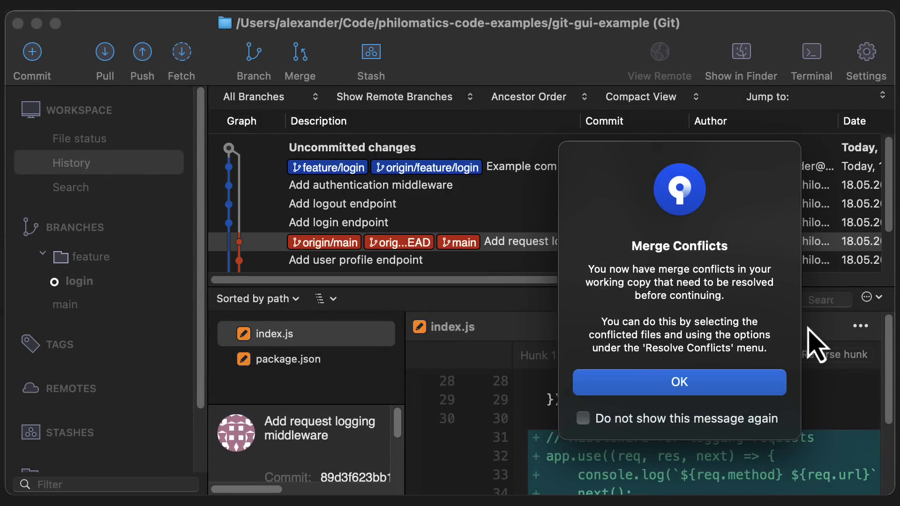
click(680, 382)
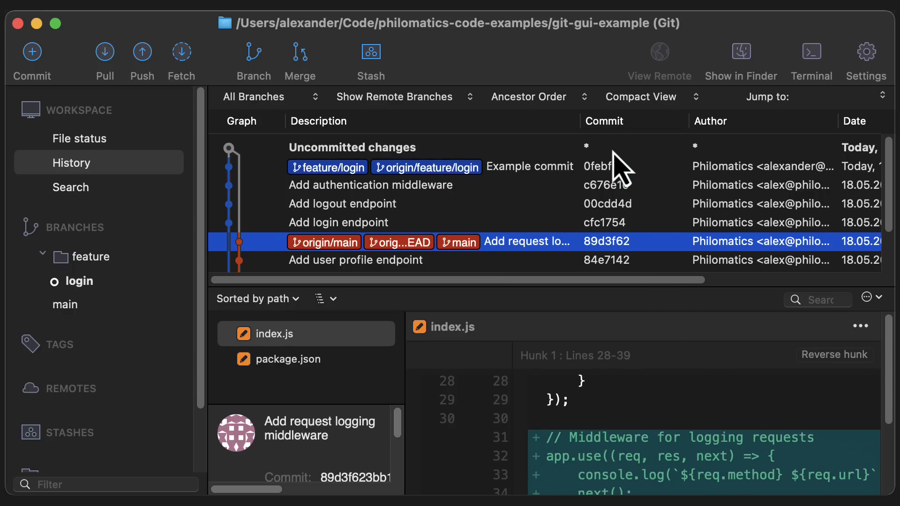
click(352, 147)
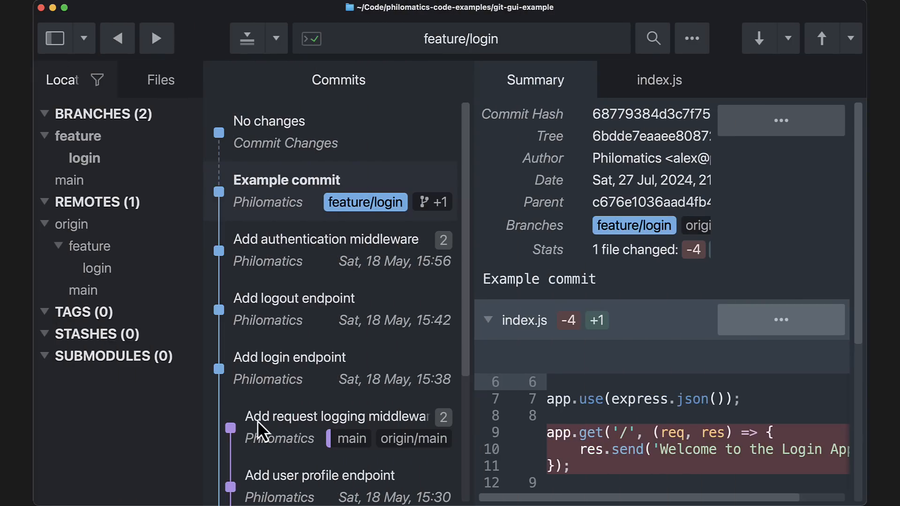
Step: Merge main into feature/login from the main commit's context menu
right_click(267, 416)
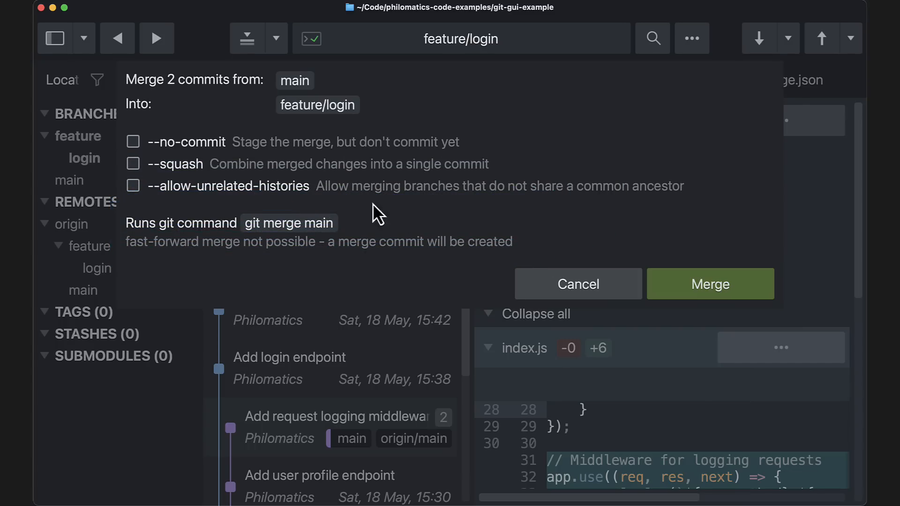
click(710, 283)
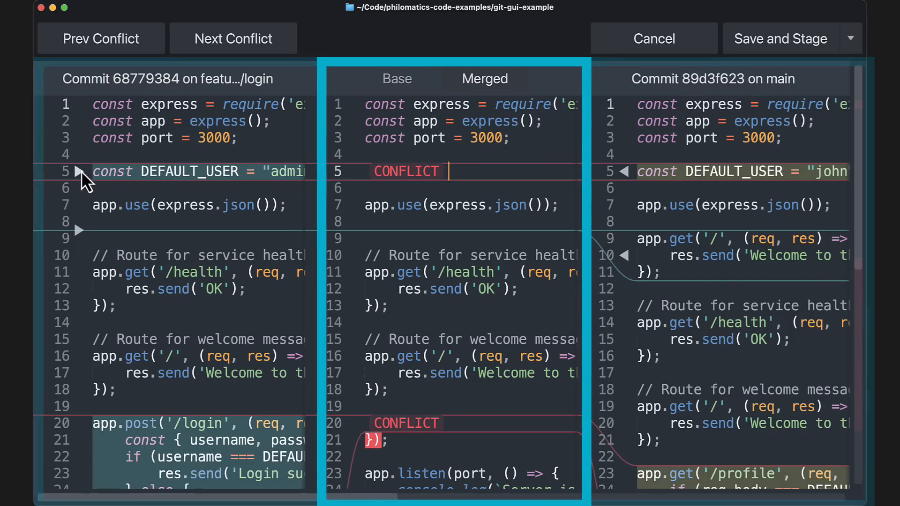
Step: Keep the login branch's default user in index.js, resolve the remaining conflict, and stage the file
click(79, 171)
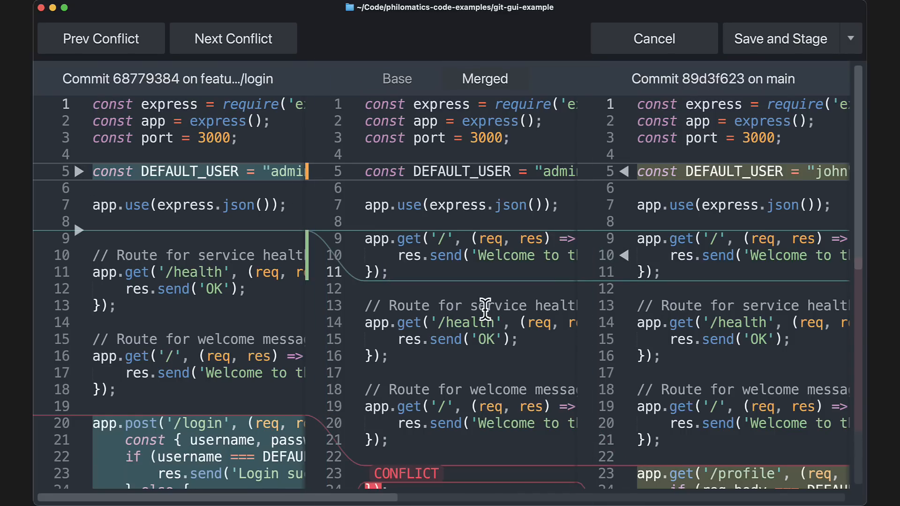
scroll(down, 3)
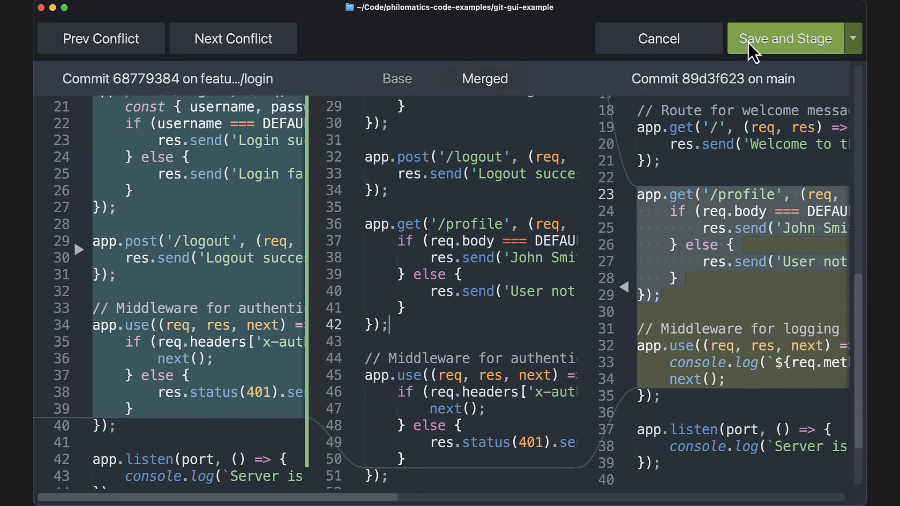
click(786, 38)
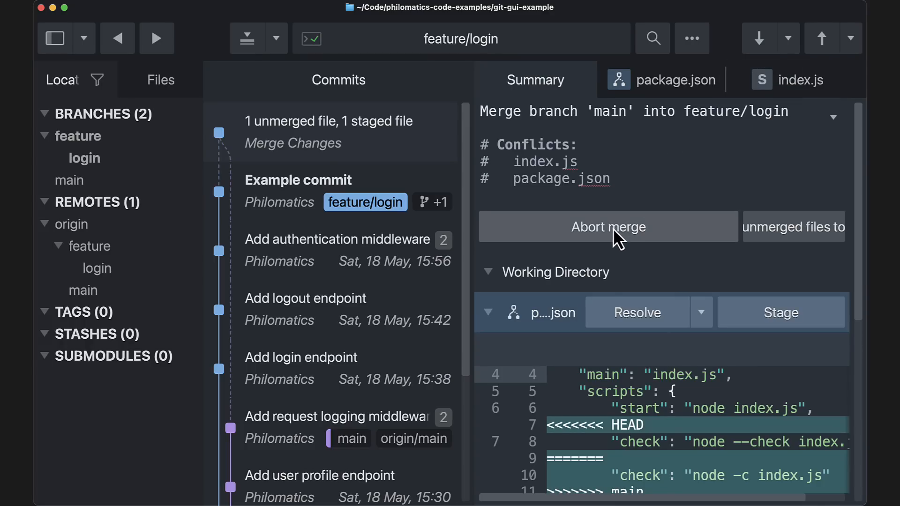
Step: View the working changes, then inspect the Add logout endpoint and Add authentication middleware commits
click(608, 227)
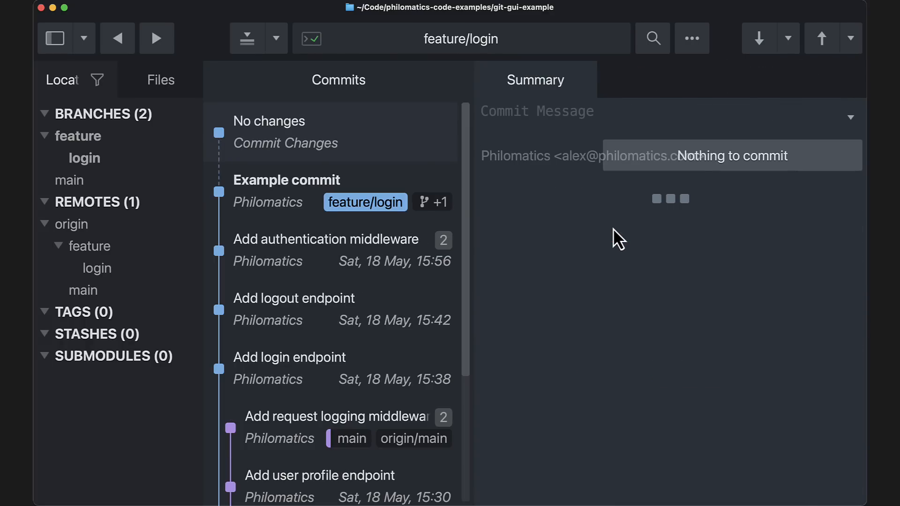
click(294, 298)
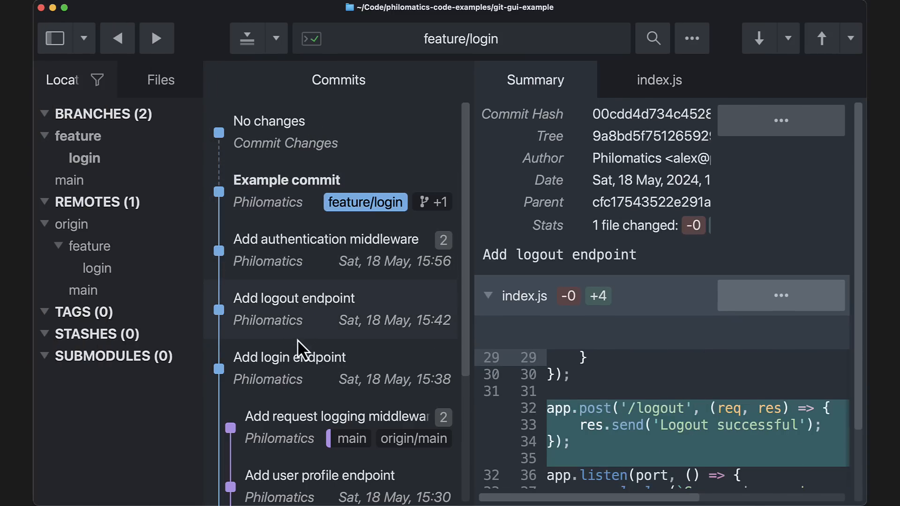
click(325, 250)
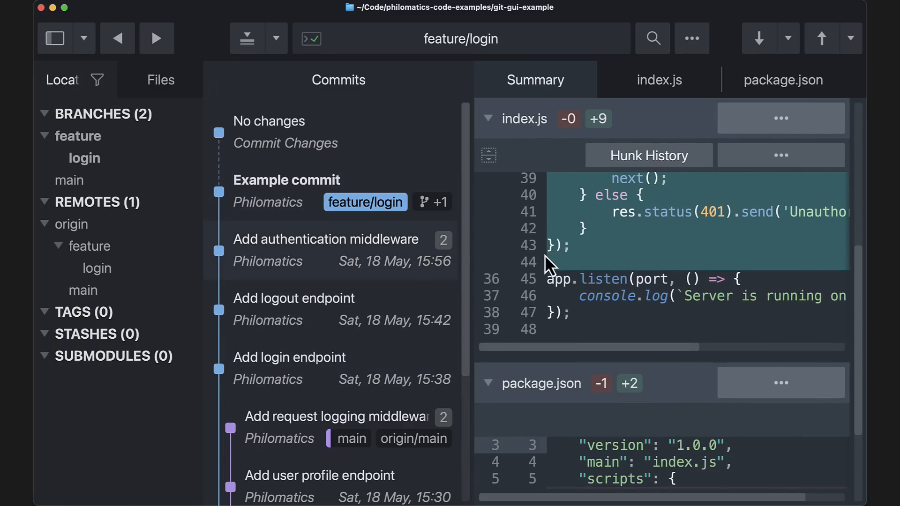
scroll(down, 3)
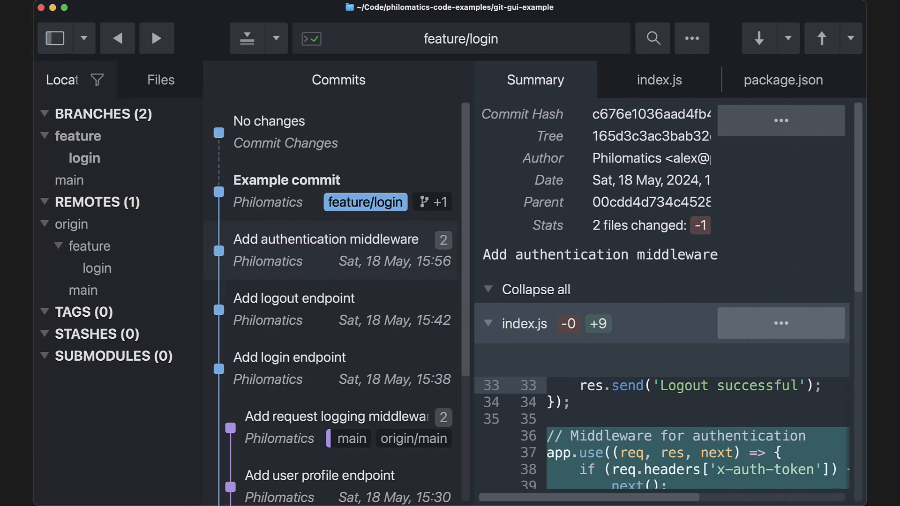
Step: Check out the main branch, then check out feature/login again
key(Ctrl+P)
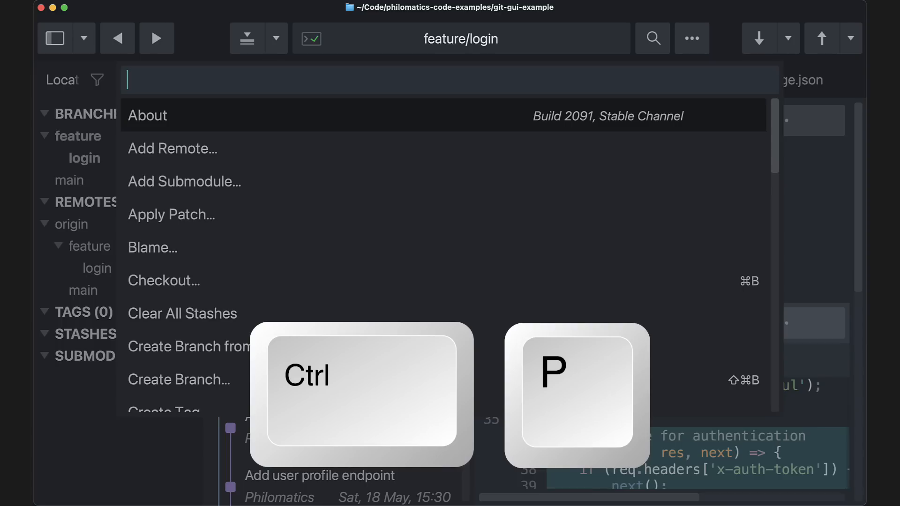
click(164, 281)
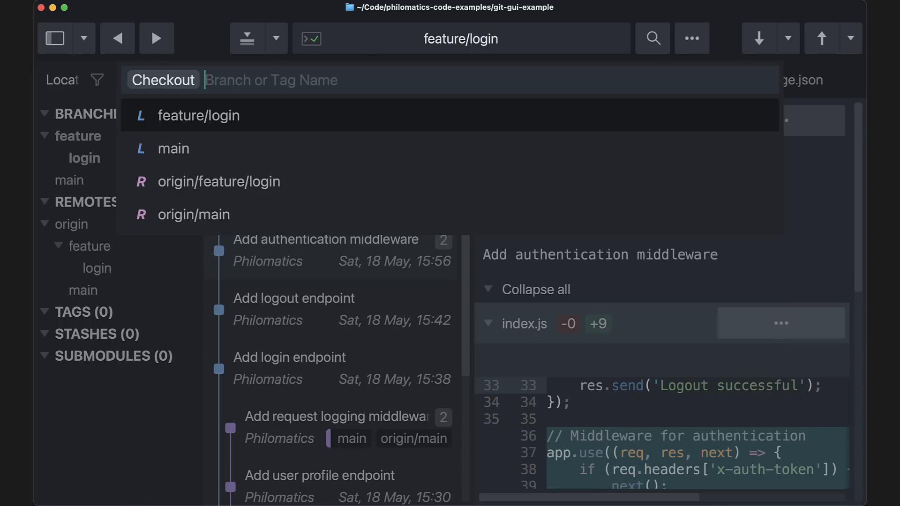
click(173, 149)
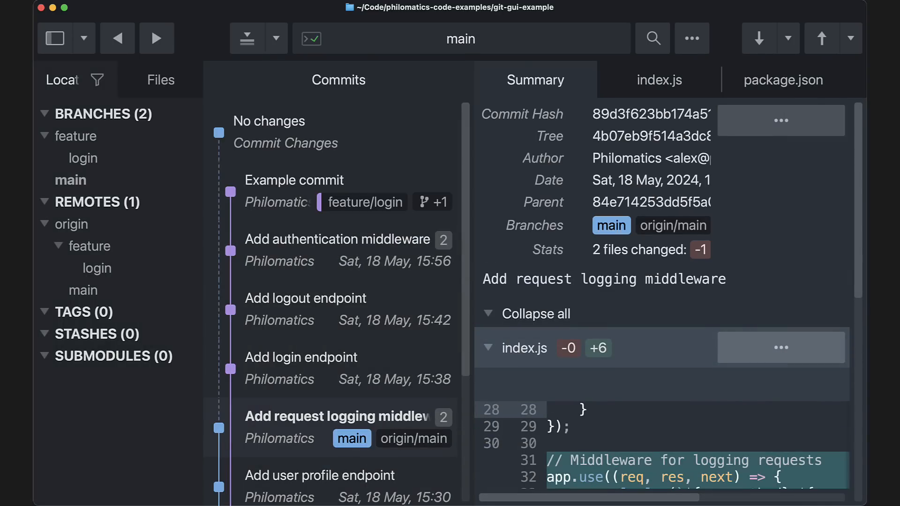
click(461, 39)
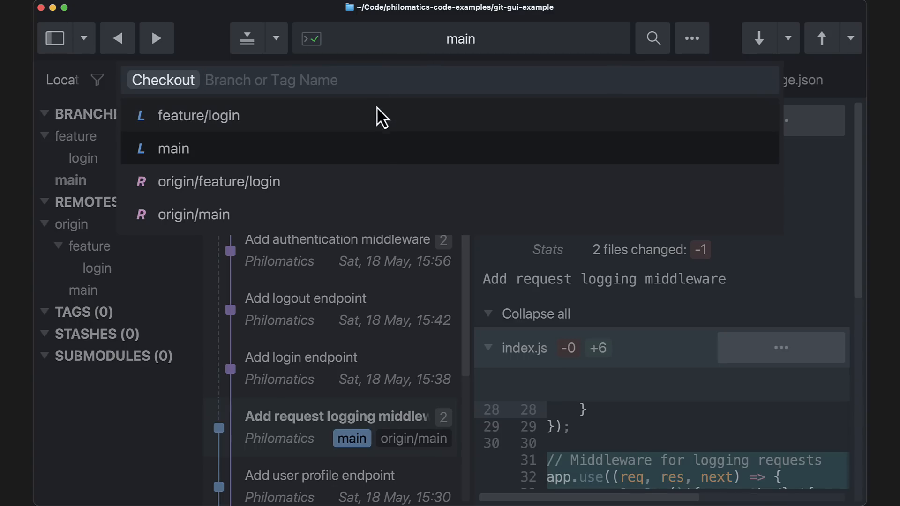
click(199, 115)
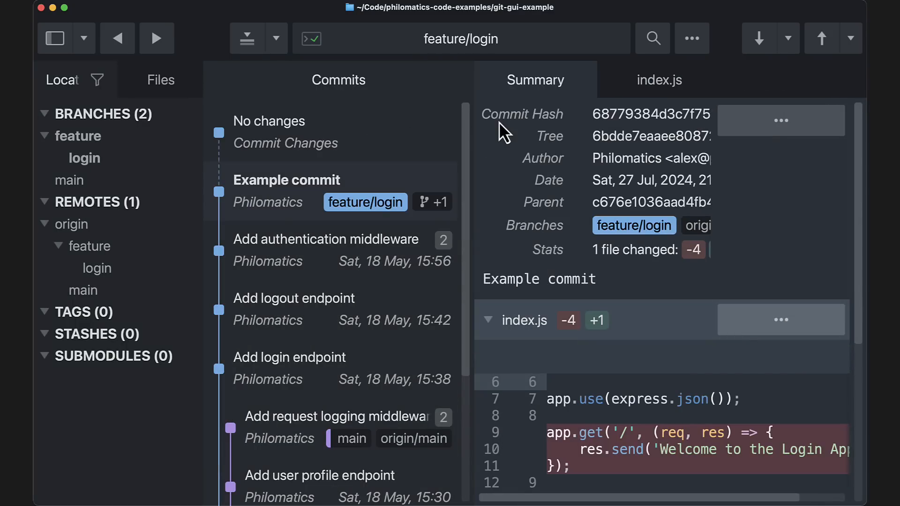
Step: Search the command palette for 're' to find the rebase and rename branch commands
key(Ctrl+P)
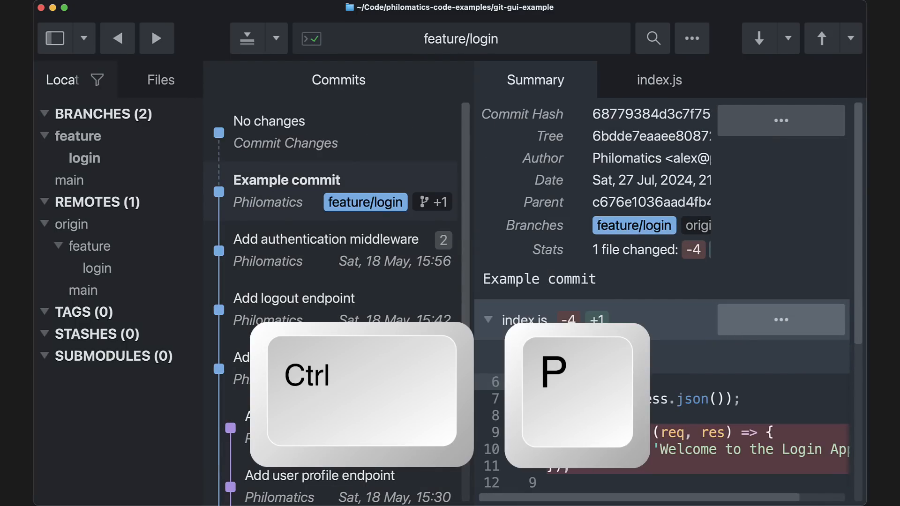
text(re)
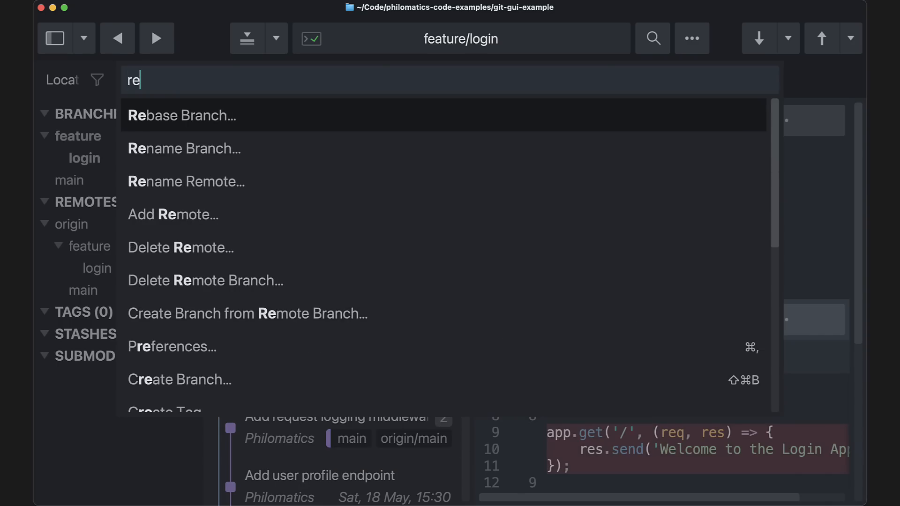
click(181, 115)
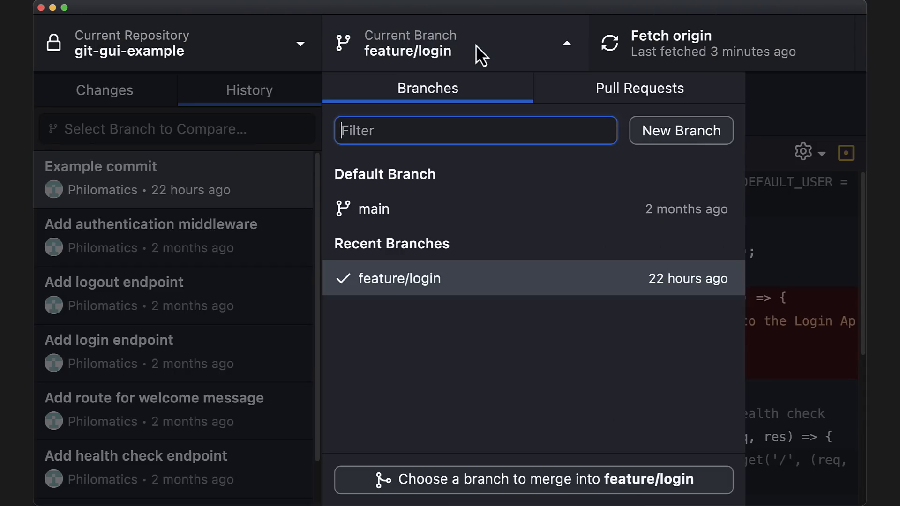
Step: Close the branch list and view package.json in the Add authentication middleware commit
click(374, 209)
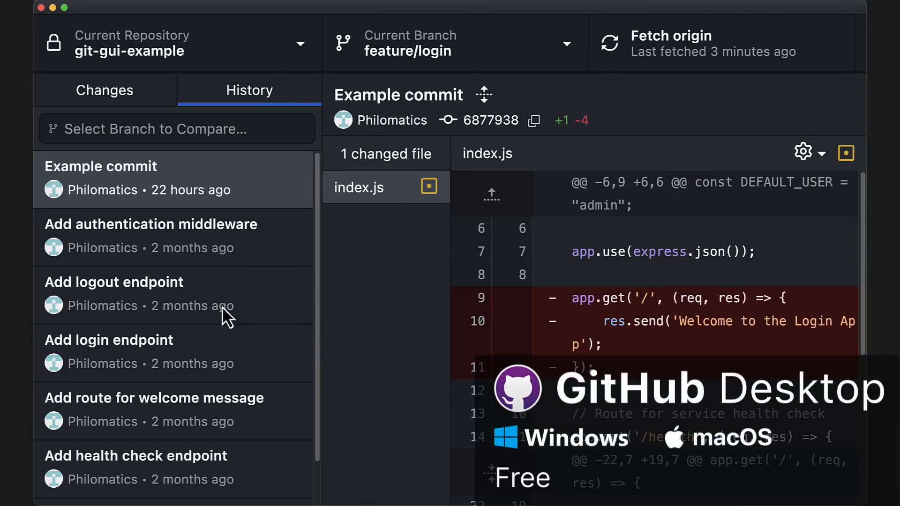
click(150, 237)
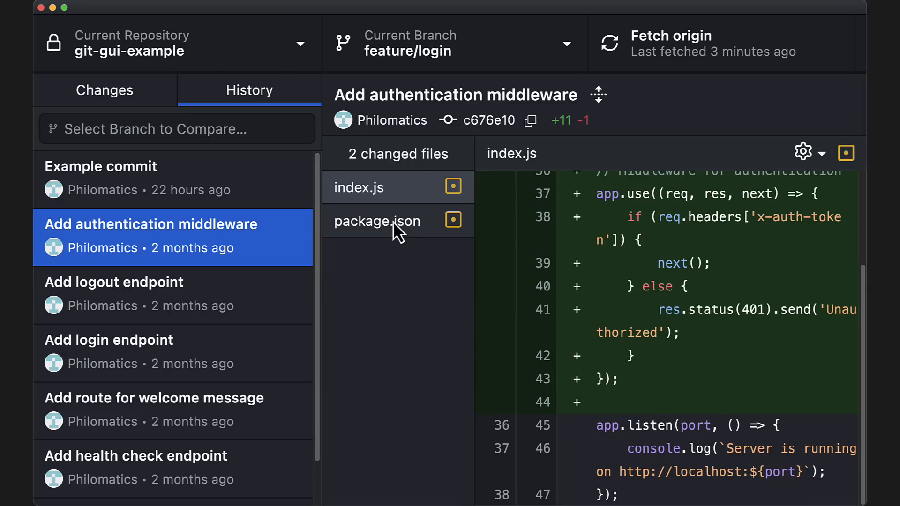
click(376, 222)
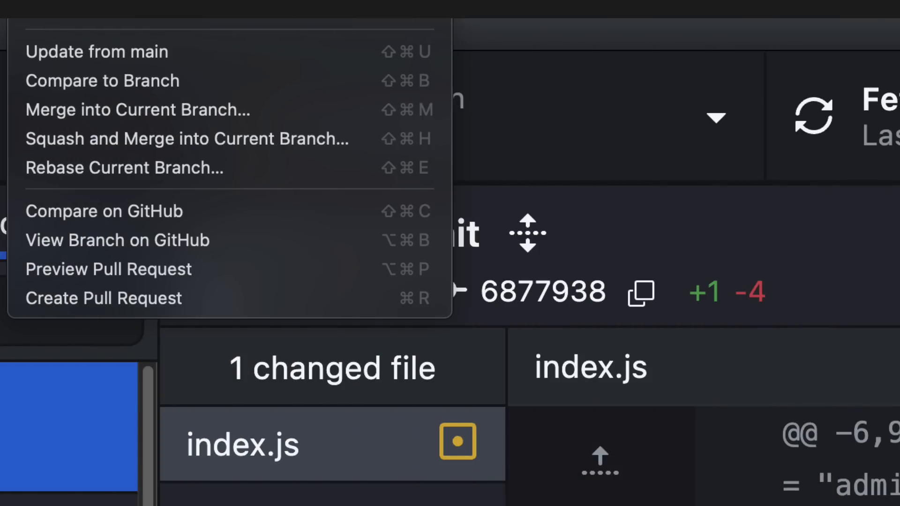
mouse_move(108, 269)
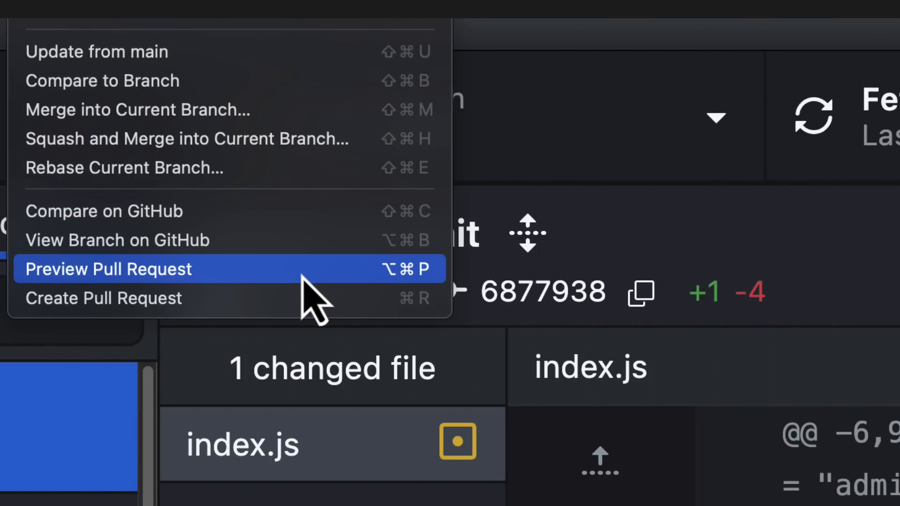
Step: Preview the feature/login pull request into main, then dismiss the preview
click(108, 269)
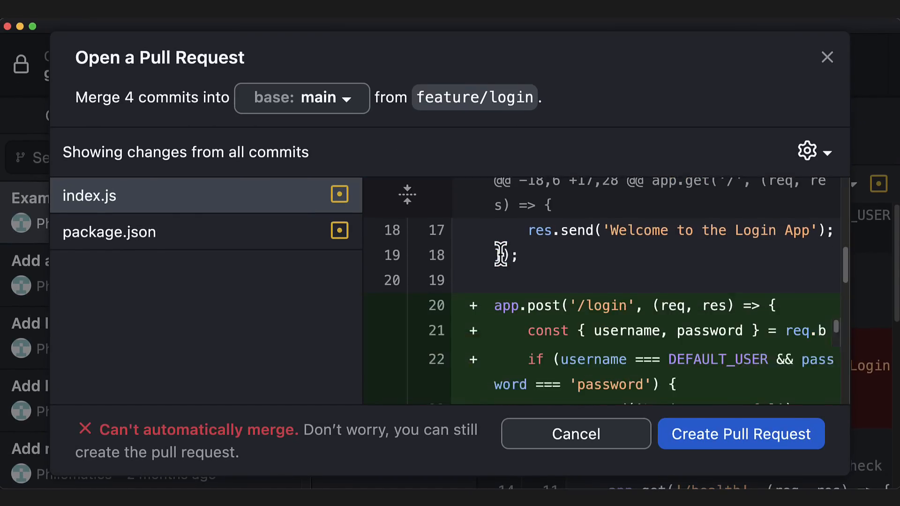
click(740, 434)
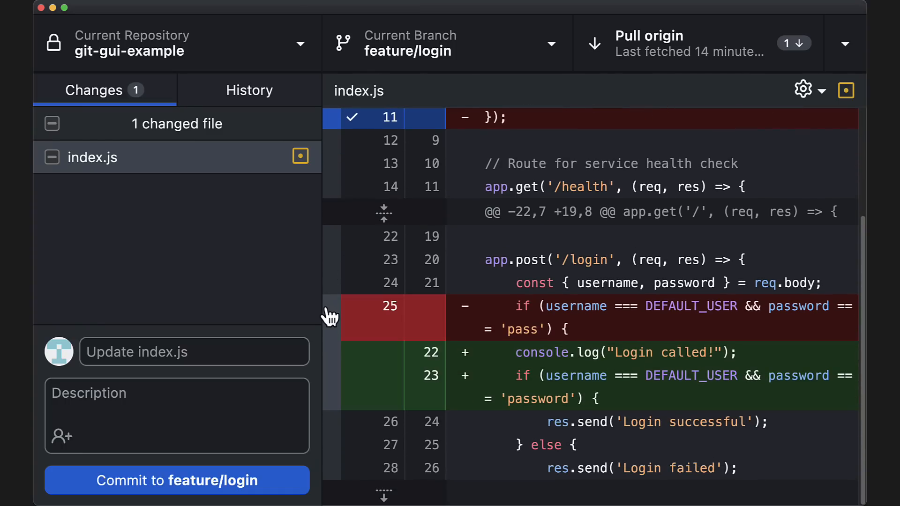
Step: Commit only the changed password-check lines to feature/login as 'Example commit'
click(351, 306)
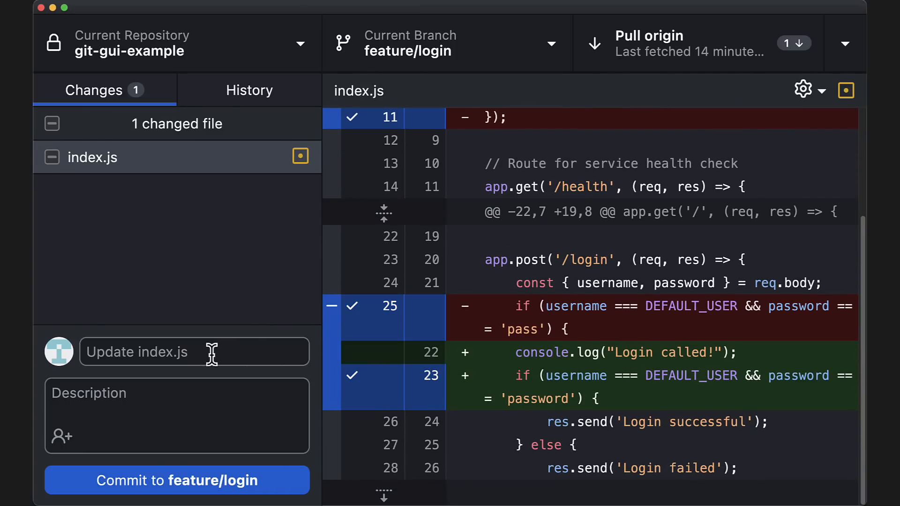
text(Example commit)
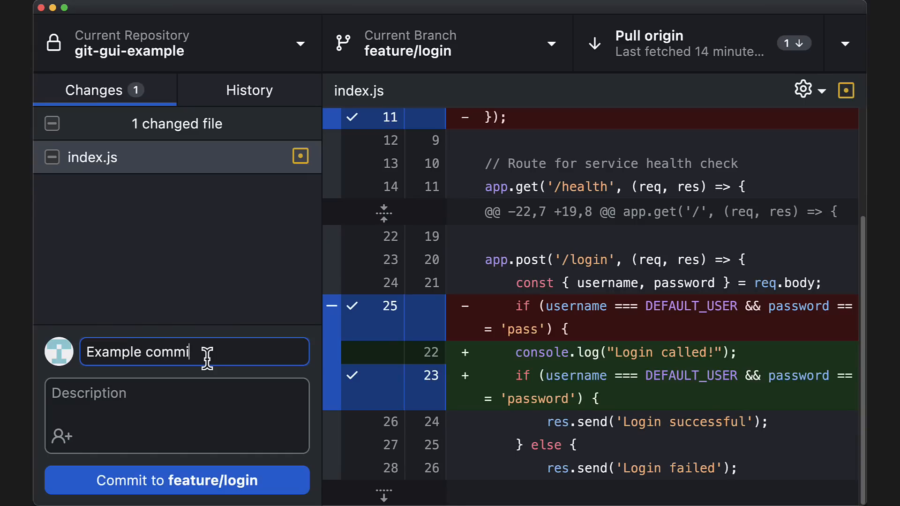
click(176, 480)
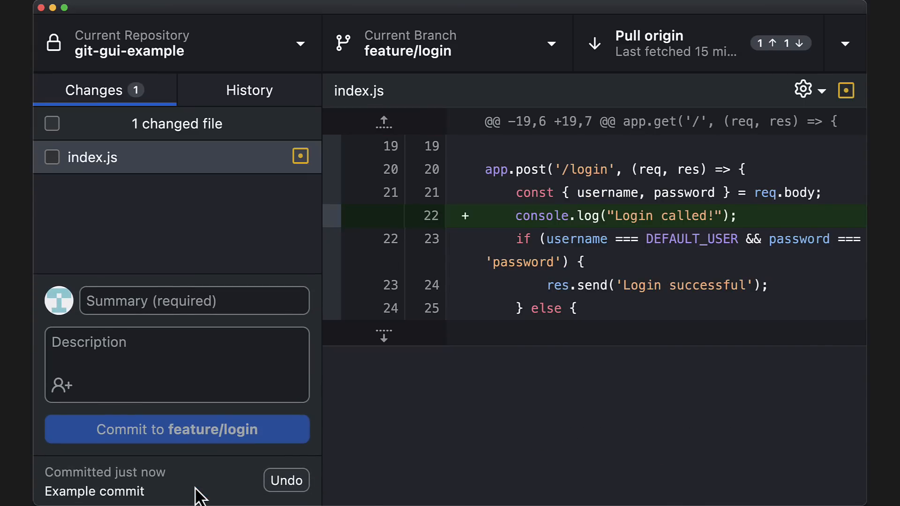
Step: In History, select the Add logout endpoint commit and bring up its actions
click(249, 90)
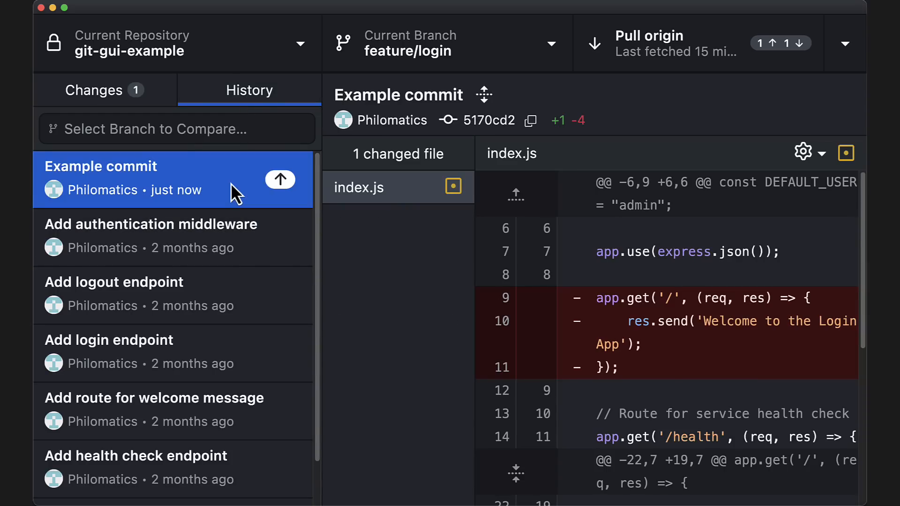
click(114, 282)
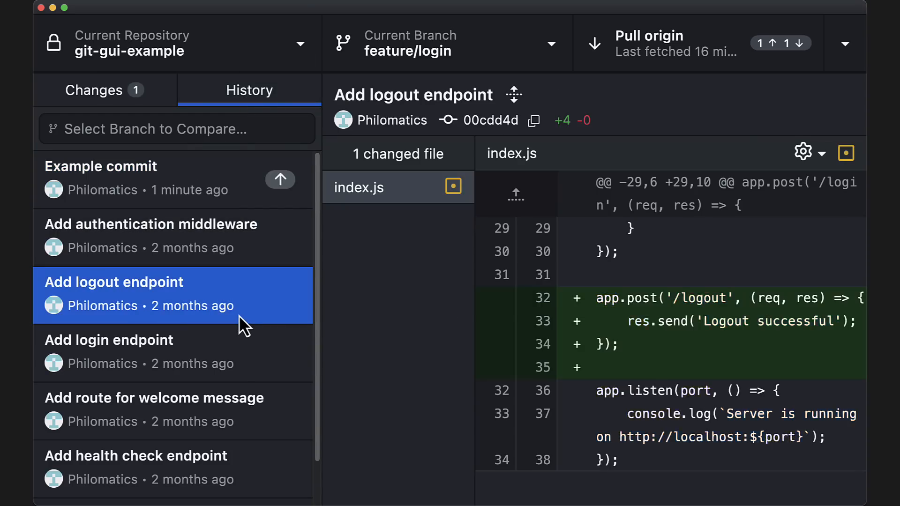
right_click(108, 340)
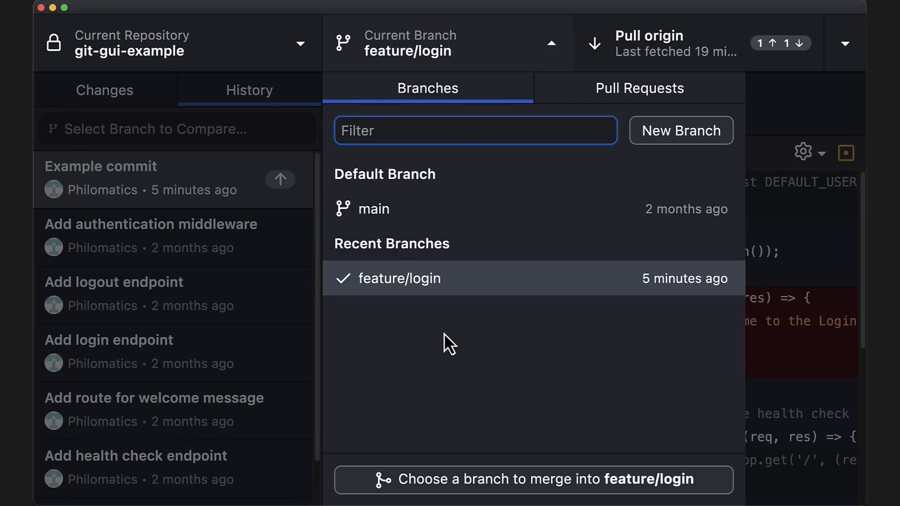
Step: Check merging main into feature/login without merging, then switch to main and back to feature/login
click(537, 480)
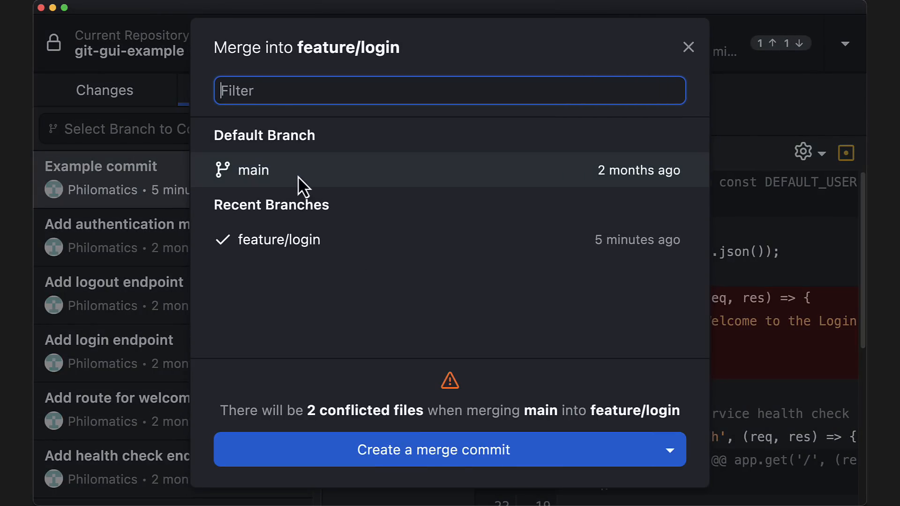
click(433, 449)
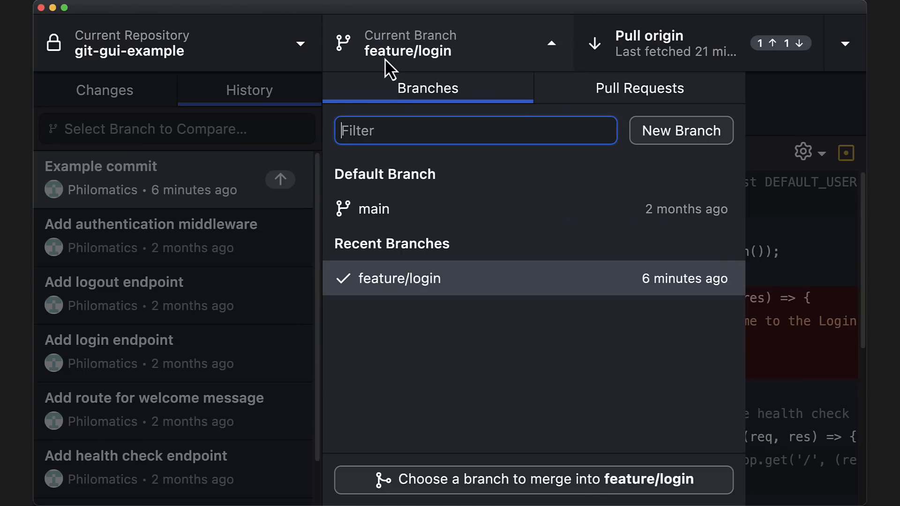
click(373, 209)
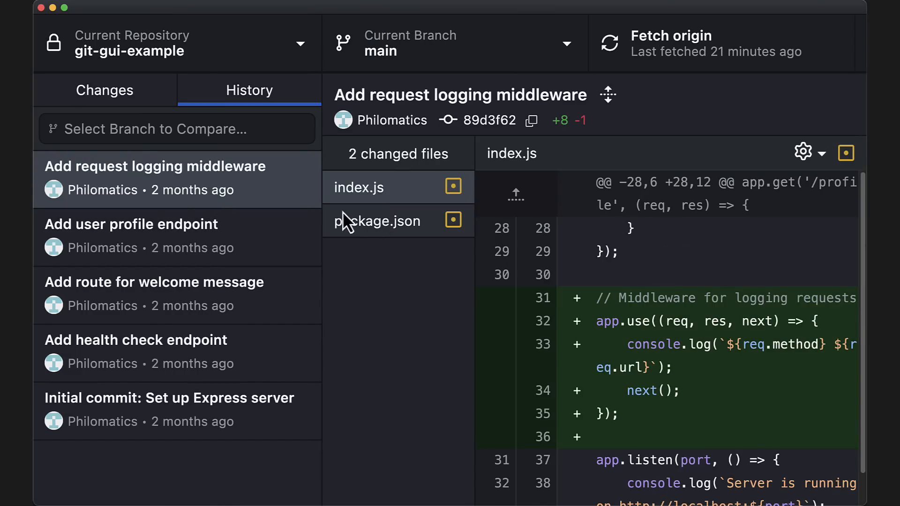
click(453, 44)
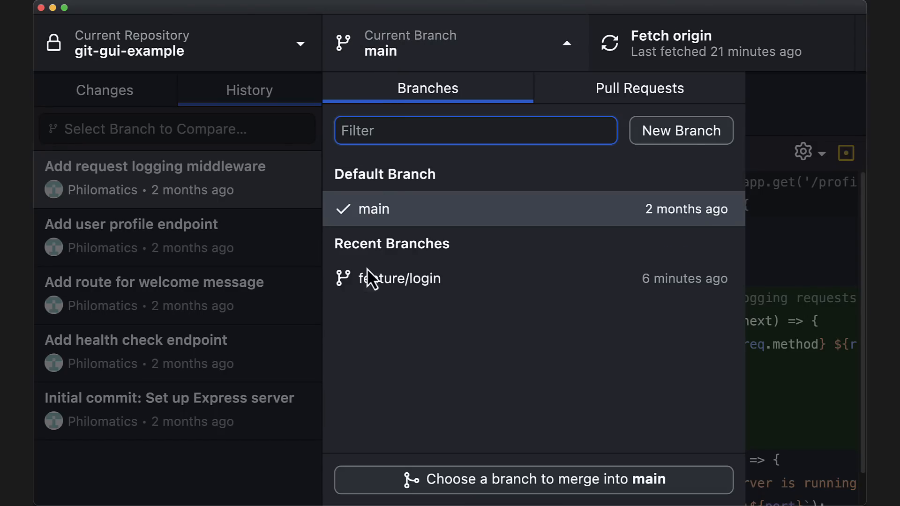
click(399, 278)
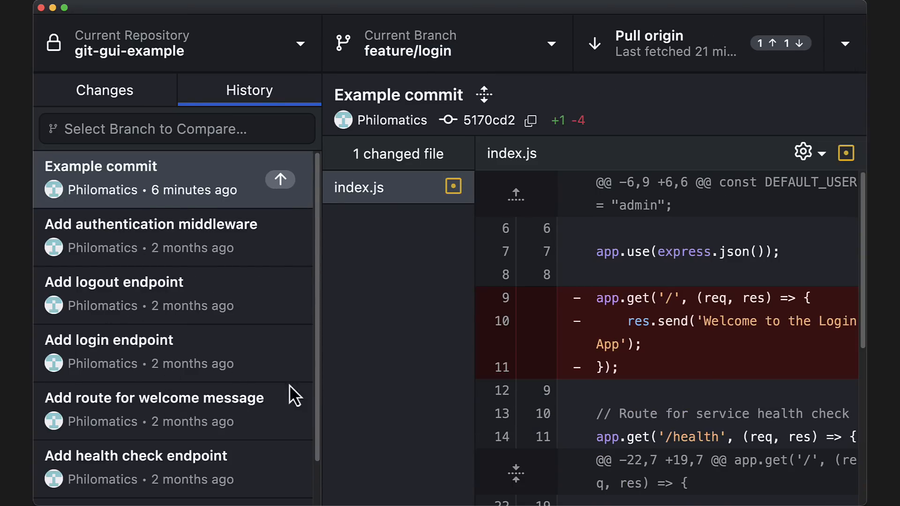
mouse_move(376, 358)
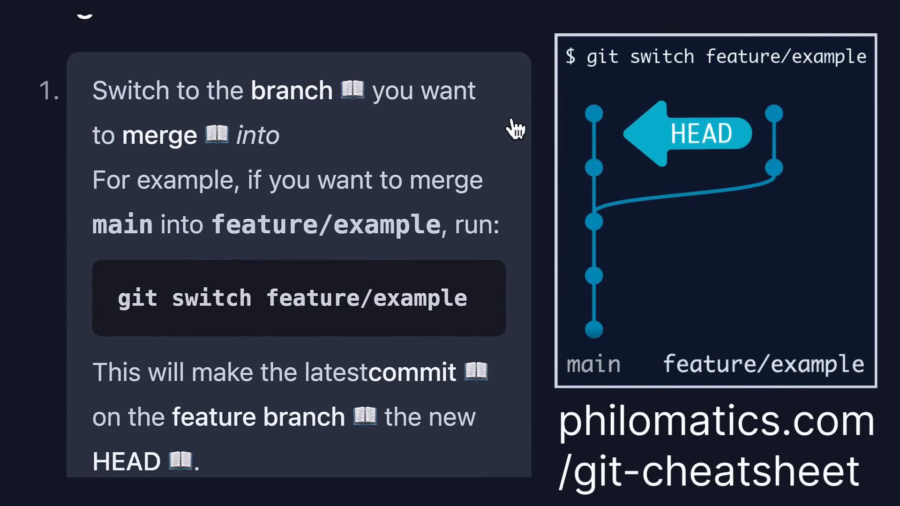
Step: Scroll the cheatsheet down to the git merge step for merging main into a feature branch
scroll(down, 3)
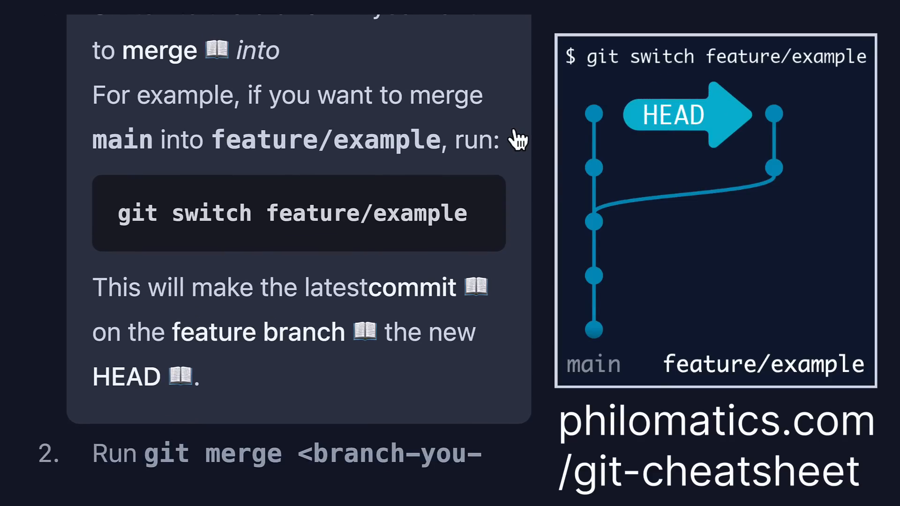